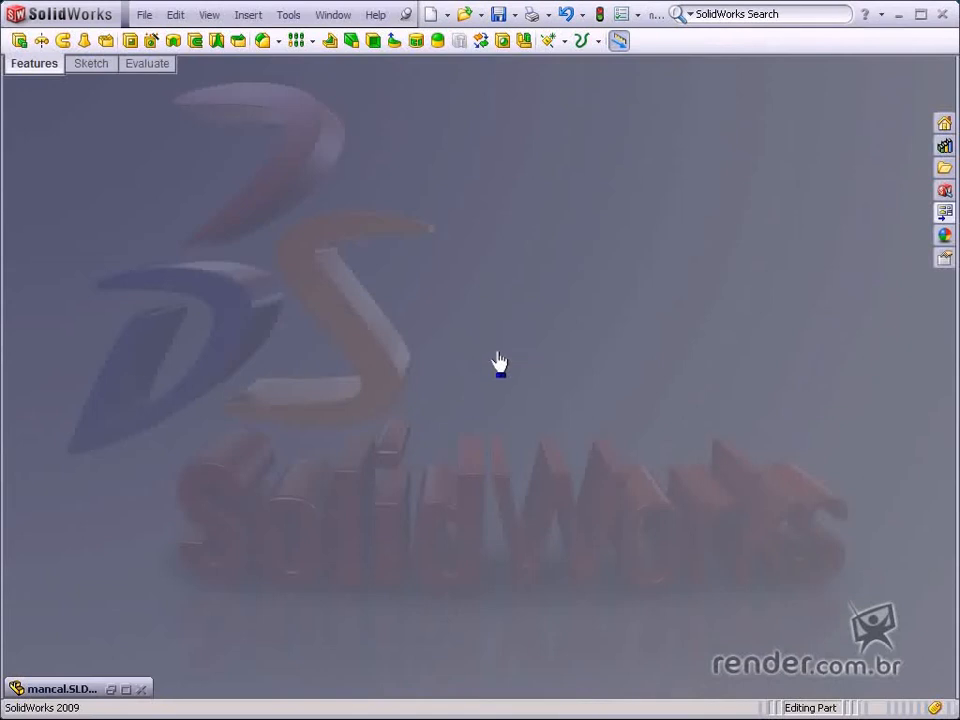
pyautogui.moveTo(498, 355)
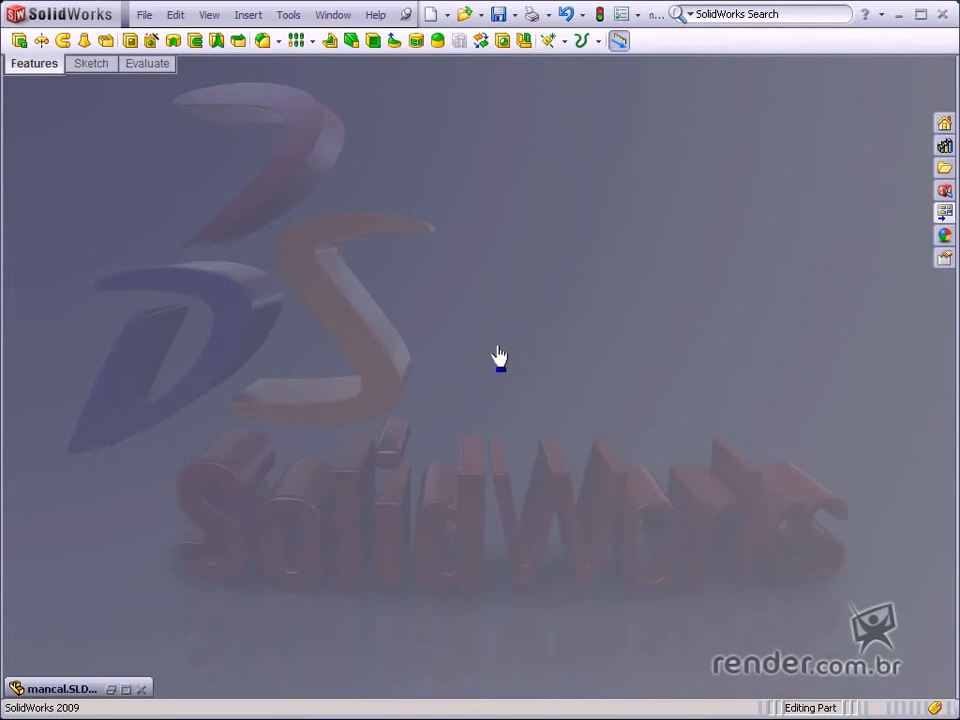
pyautogui.moveTo(489, 357)
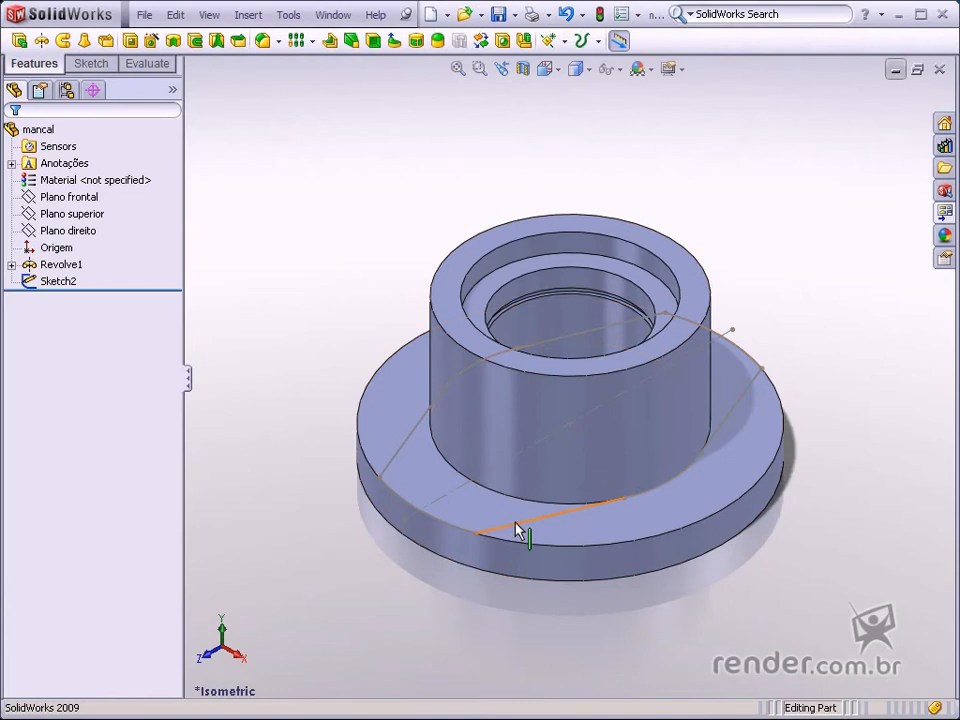
# Step: Extrude-cut Sketch2 with Flip side to cut, leaving two straight-sided flanges
pyautogui.click(637, 412)
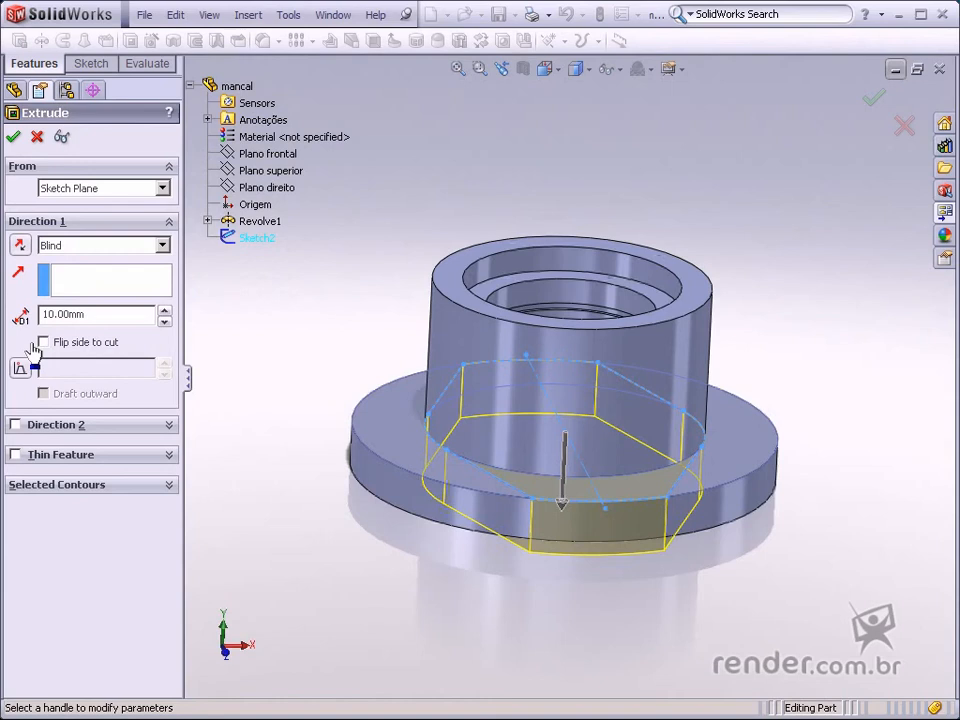
pyautogui.moveTo(42, 344)
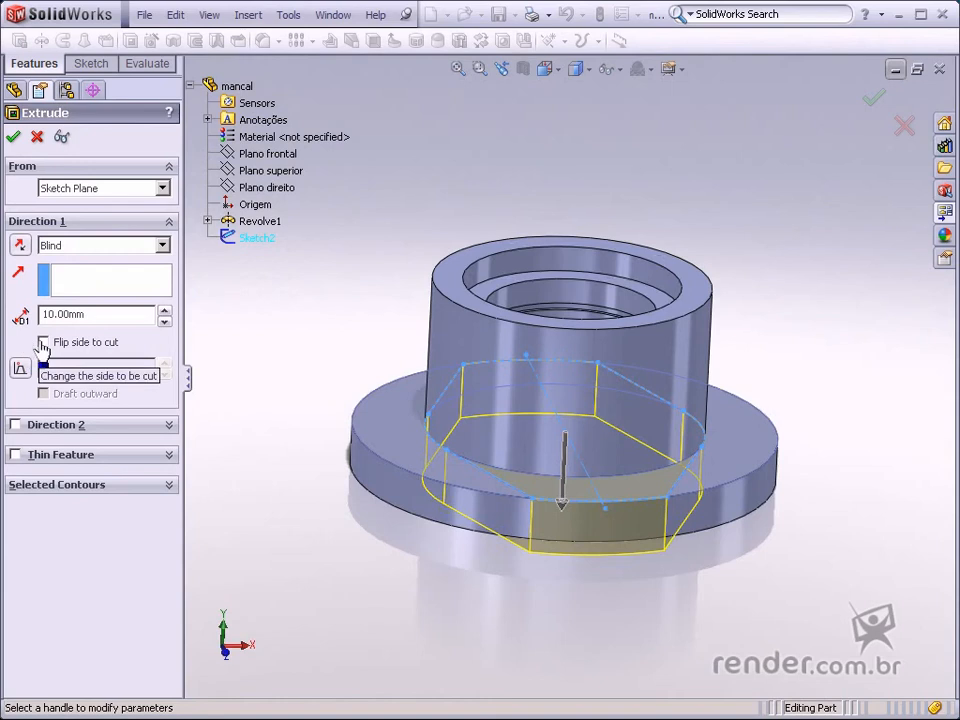
pyautogui.click(43, 341)
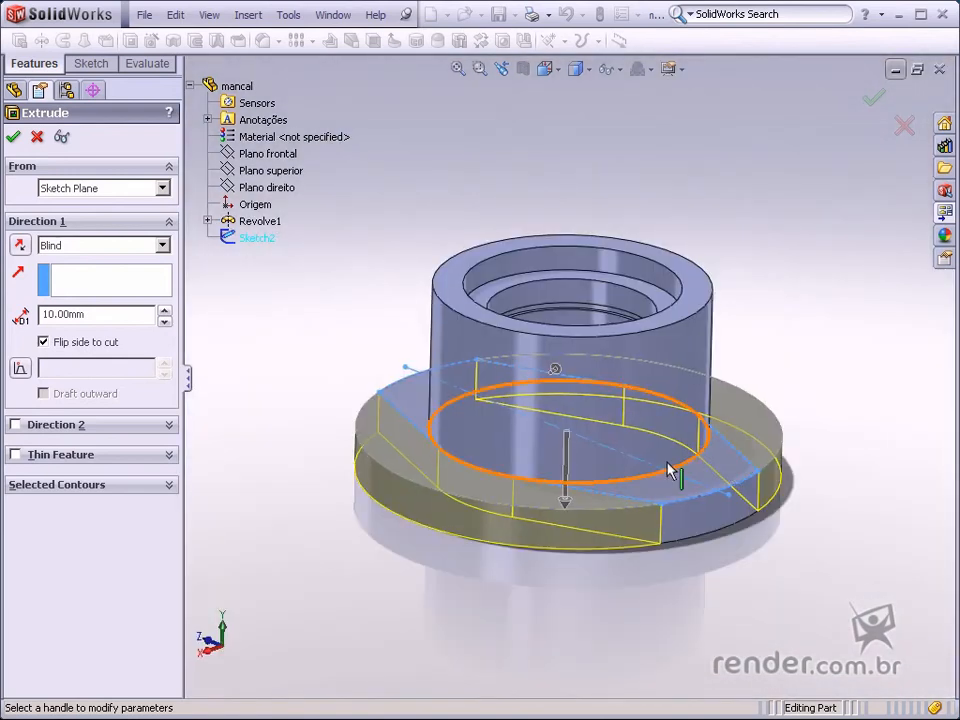
pyautogui.moveTo(670, 470); pyautogui.dragTo(560, 485)
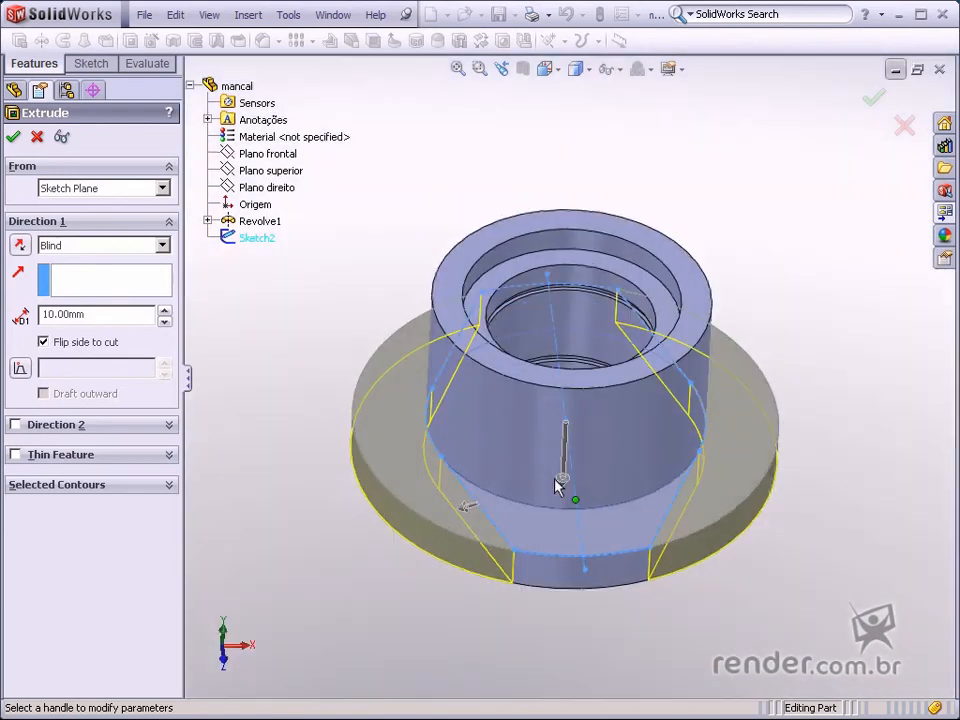
pyautogui.click(874, 97)
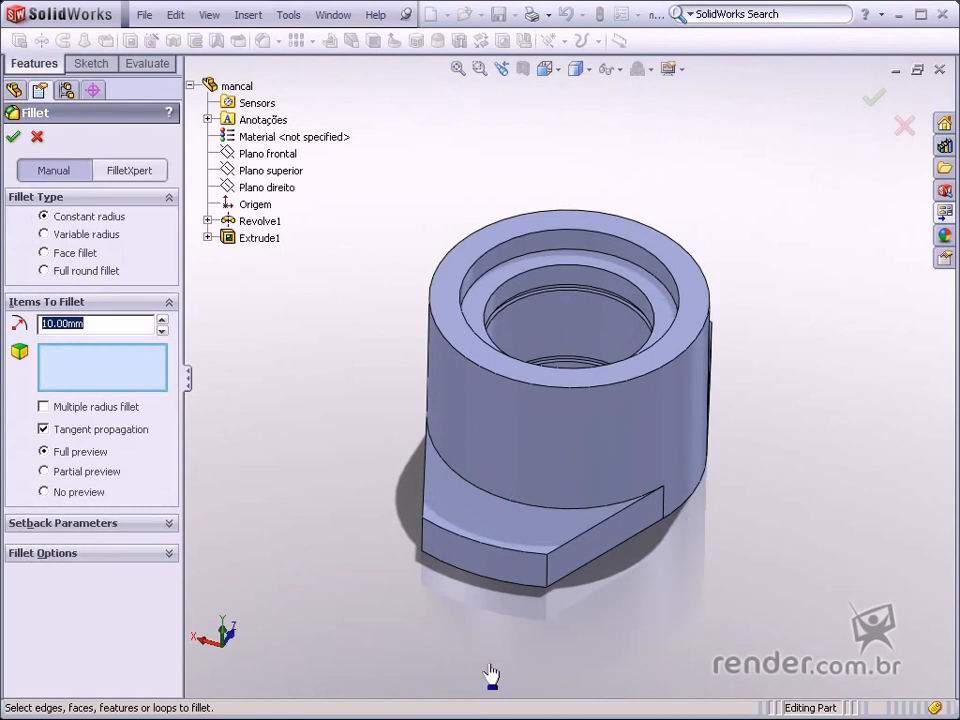
pyautogui.moveTo(552, 595)
pyautogui.write('20')
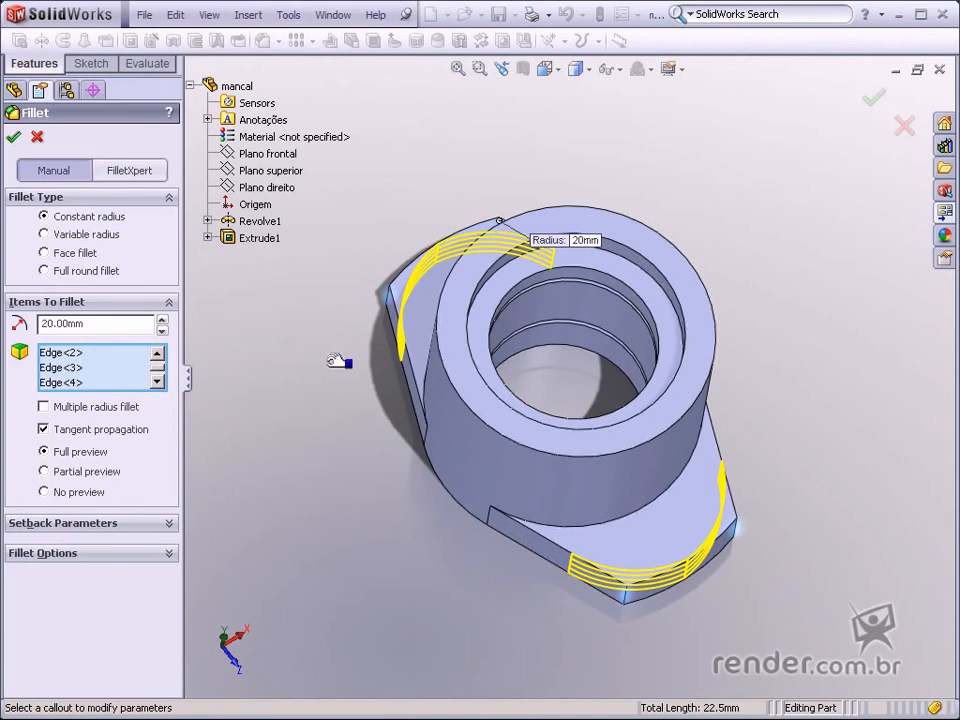
# Step: Apply the 20 mm constant-radius fillet to the flange end edges
pyautogui.click(13, 137)
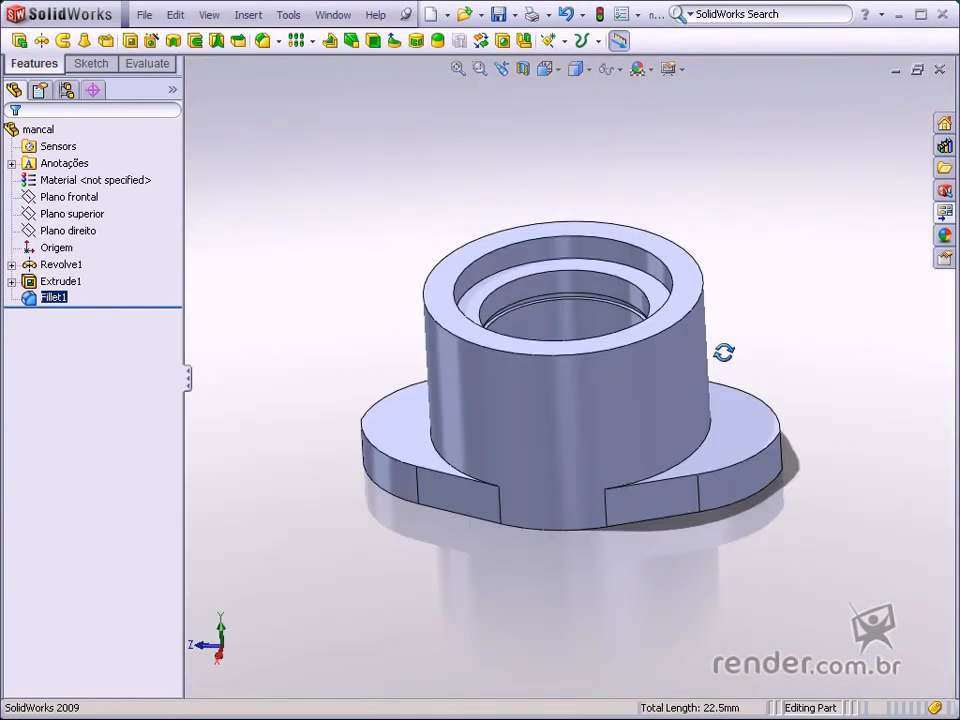
# Step: Start a Chamfer on the hub's top outer edge, previewing 10 mm at 45°
pyautogui.moveTo(720, 352); pyautogui.dragTo(465, 130)
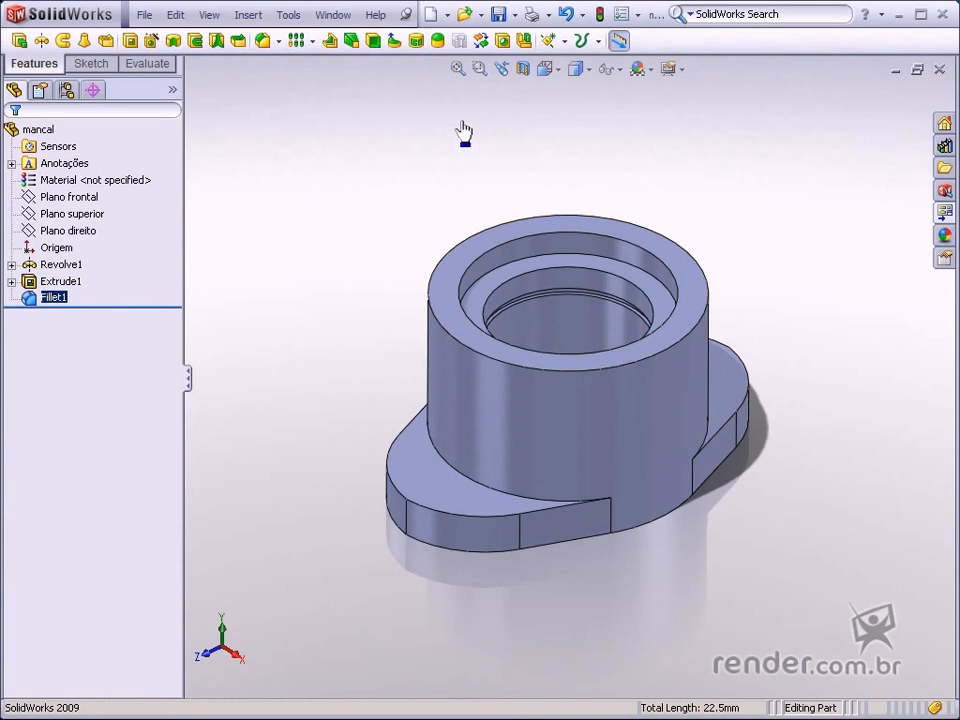
pyautogui.click(283, 41)
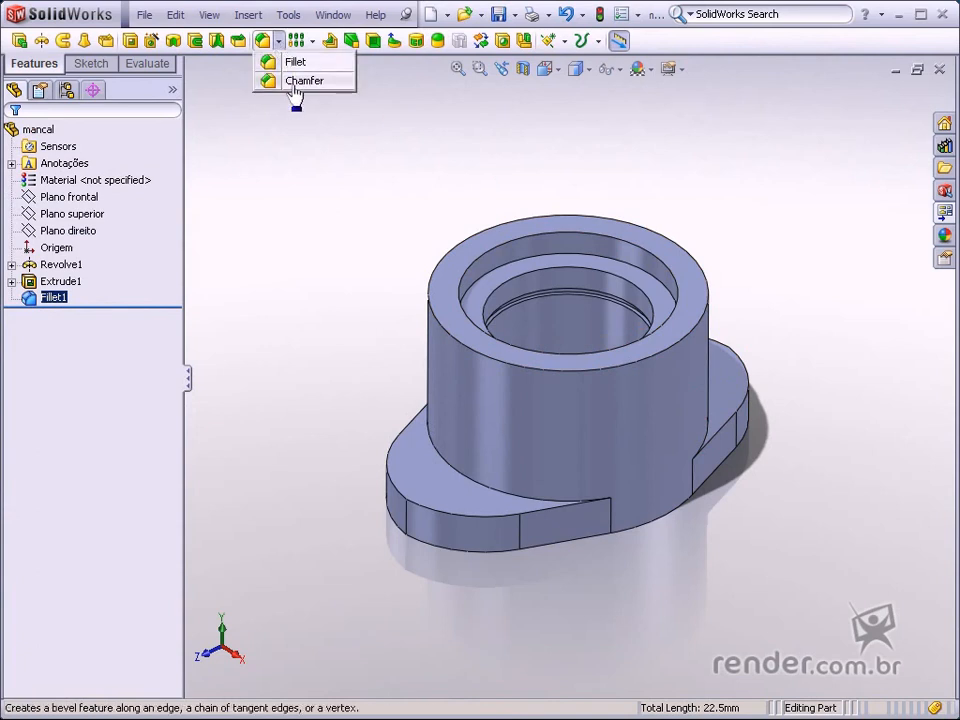
pyautogui.click(305, 80)
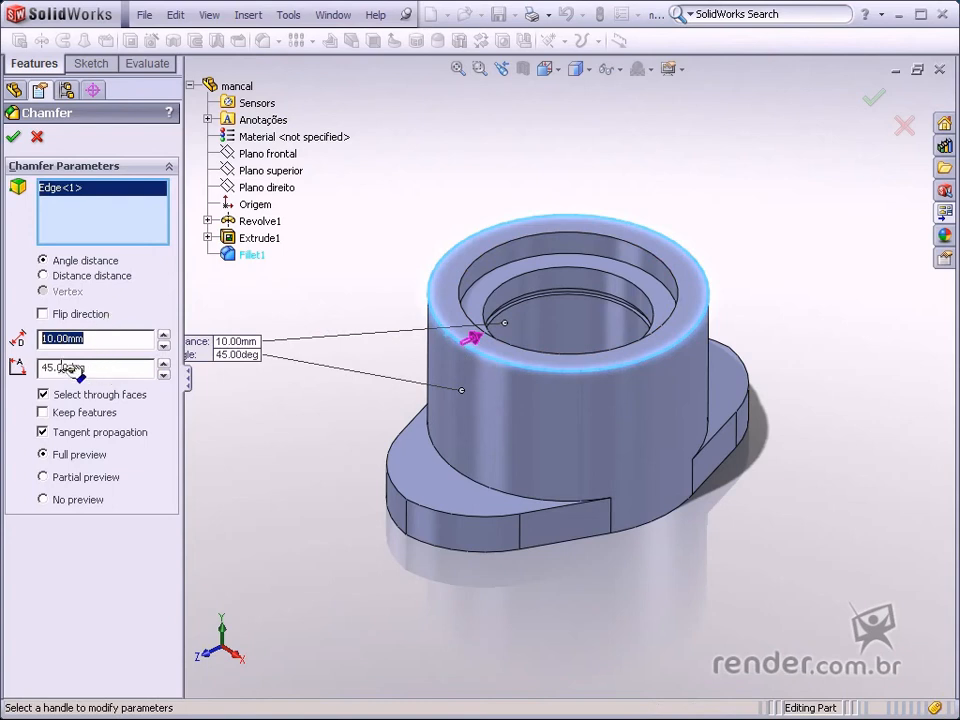
pyautogui.moveTo(143, 272)
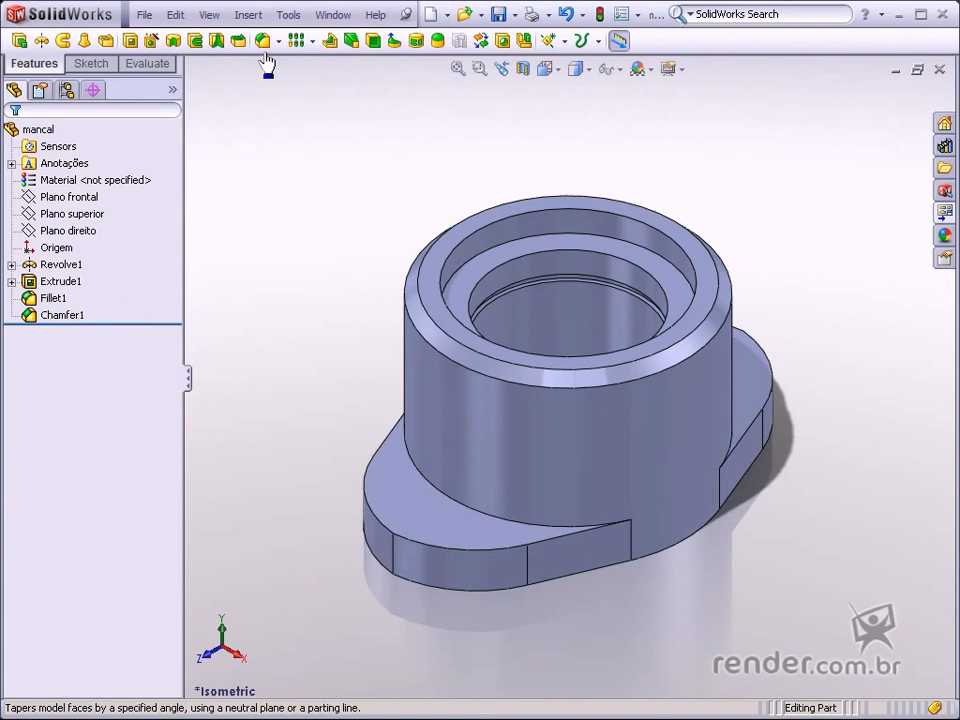
pyautogui.moveTo(152, 42)
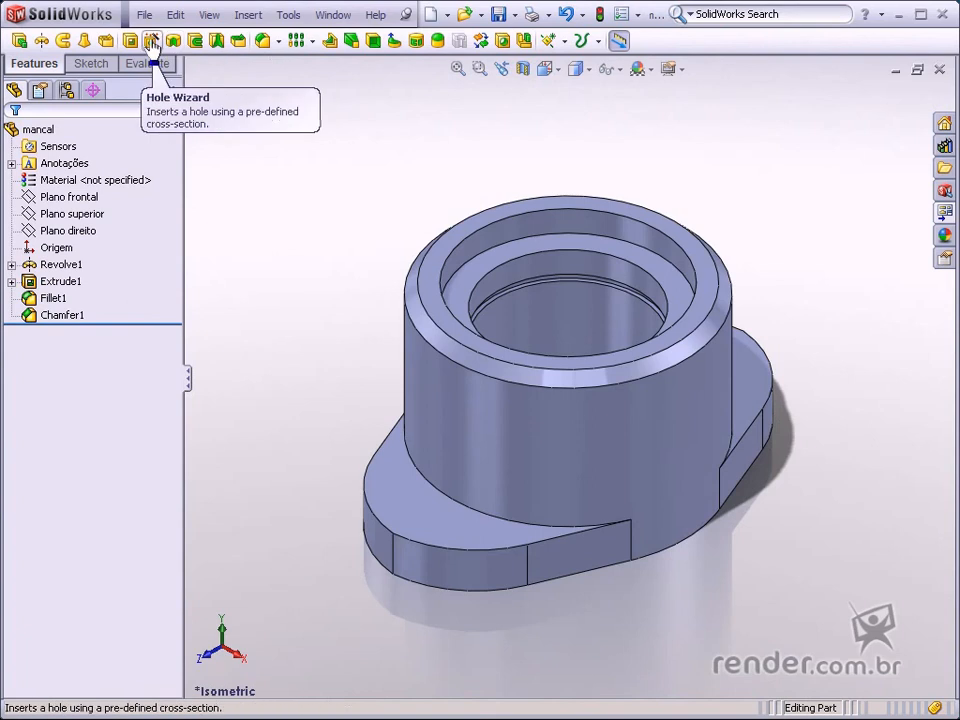
pyautogui.moveTo(155, 40)
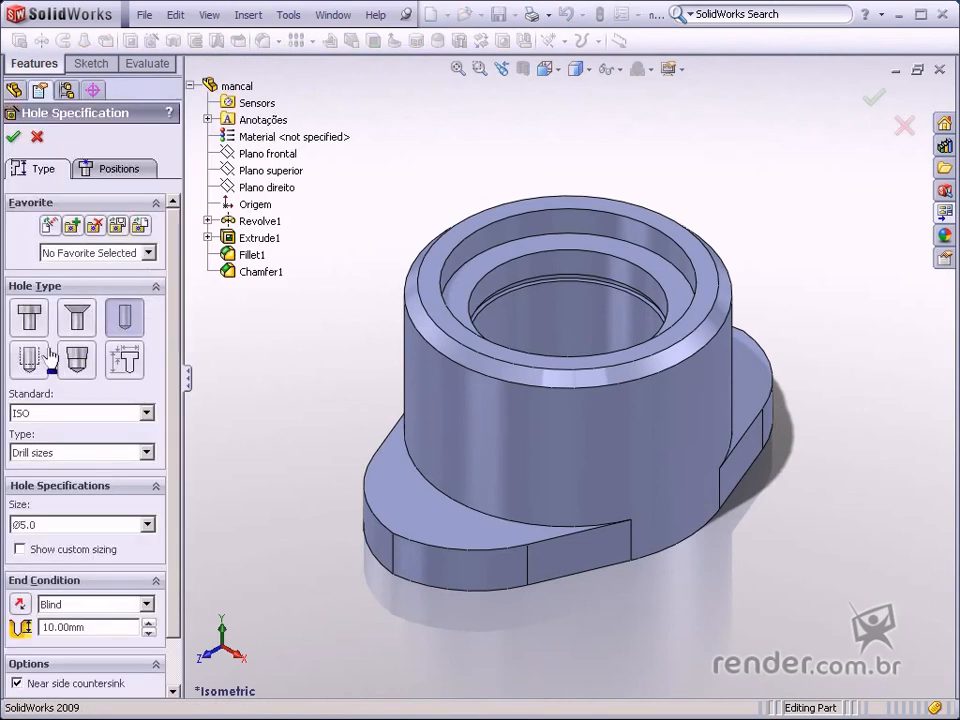
pyautogui.moveTo(56, 345)
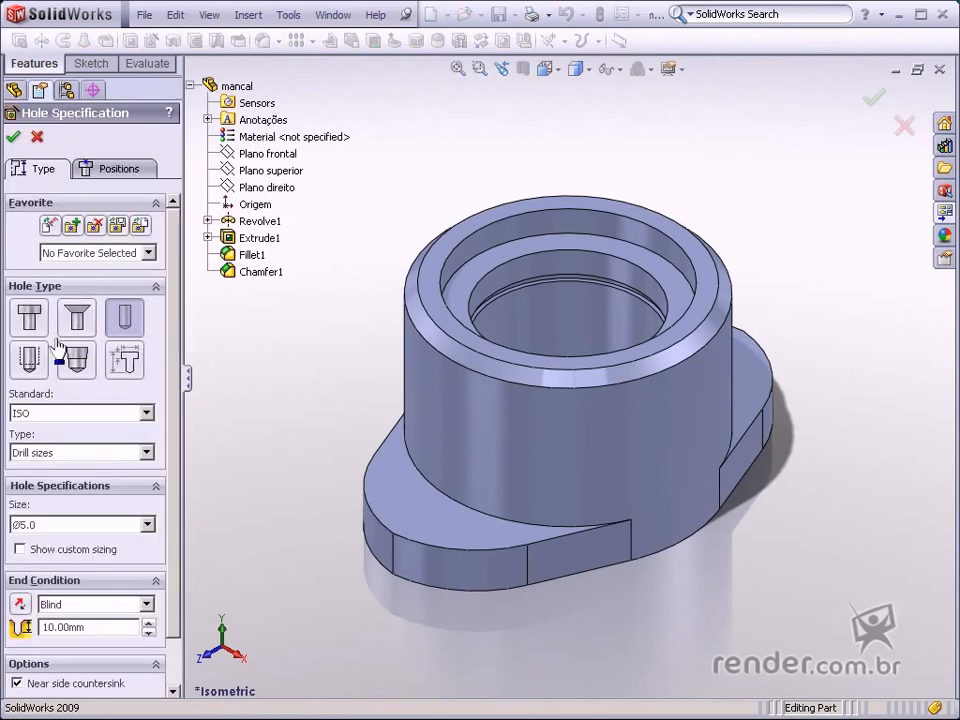
pyautogui.moveTo(118, 452)
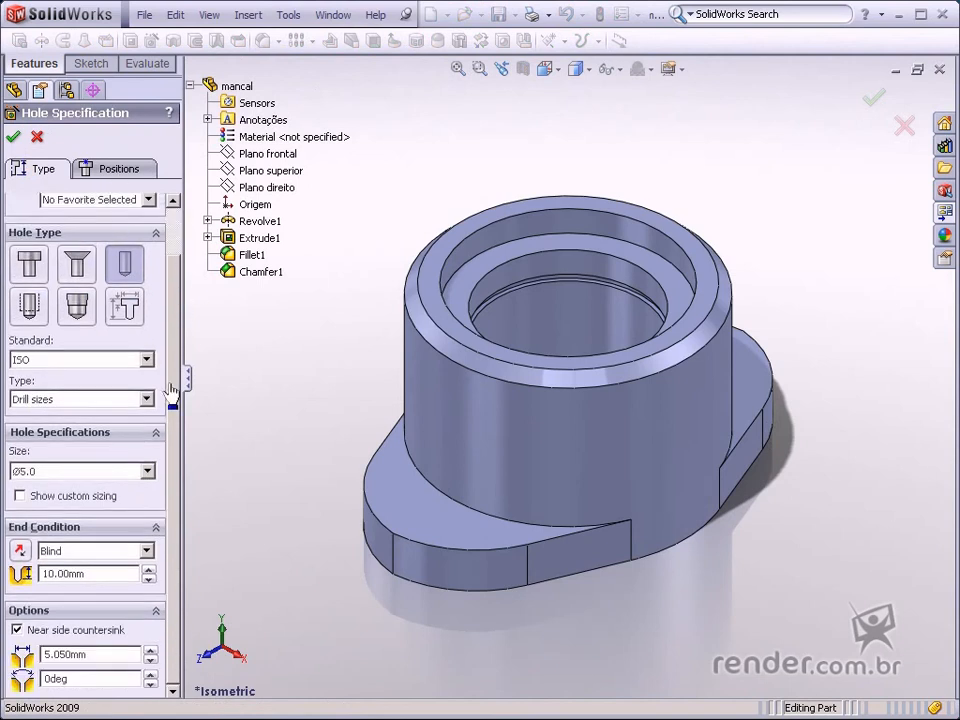
# Step: Finish the ISO Ø5.0 simple drill hole type settings
pyautogui.click(117, 168)
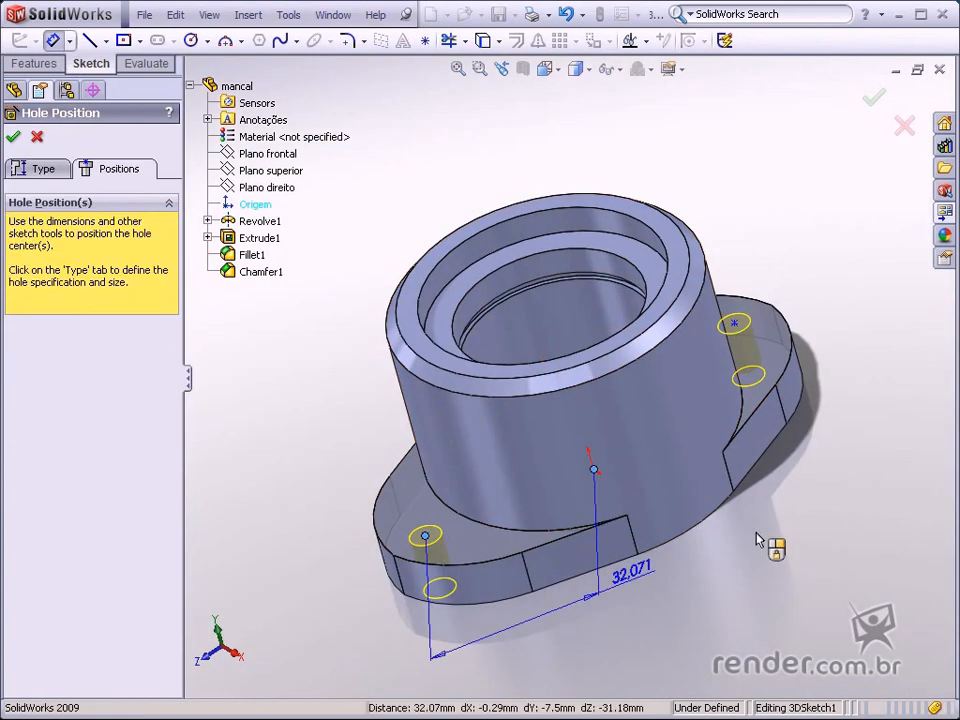
# Step: Place the Ø5.0 hole points on the flanges and accept the hole feature
pyautogui.click(629, 577)
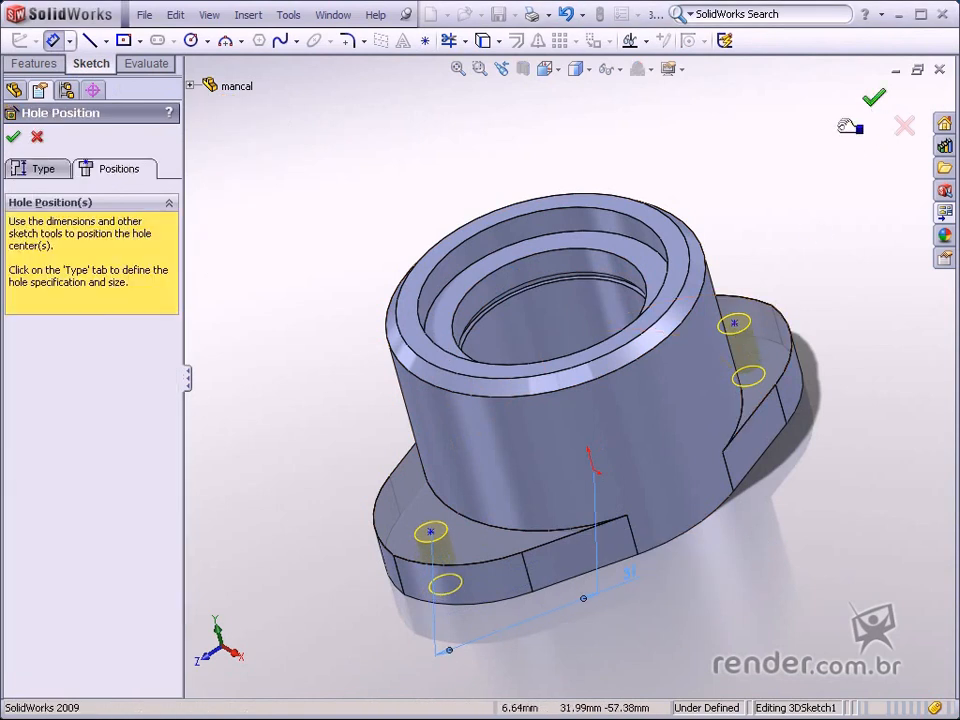
pyautogui.click(873, 97)
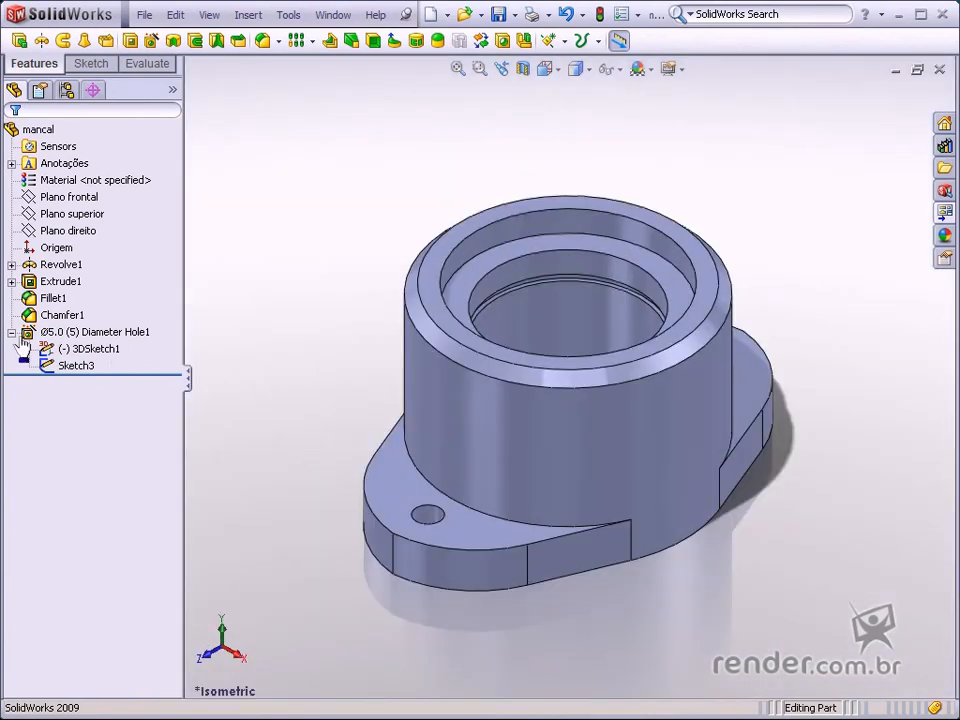
pyautogui.click(27, 331)
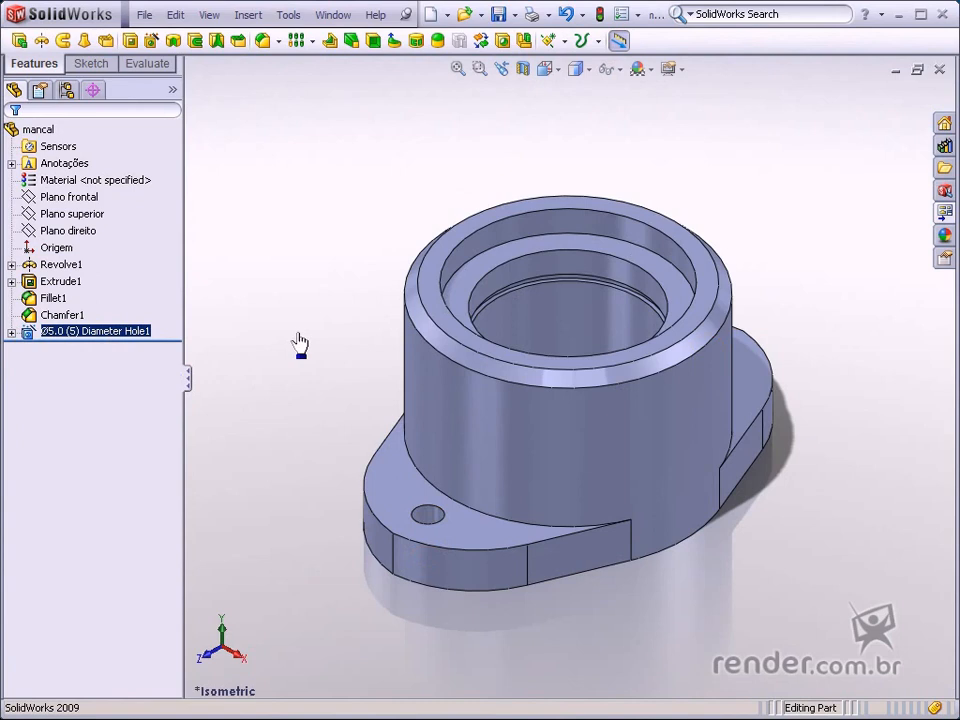